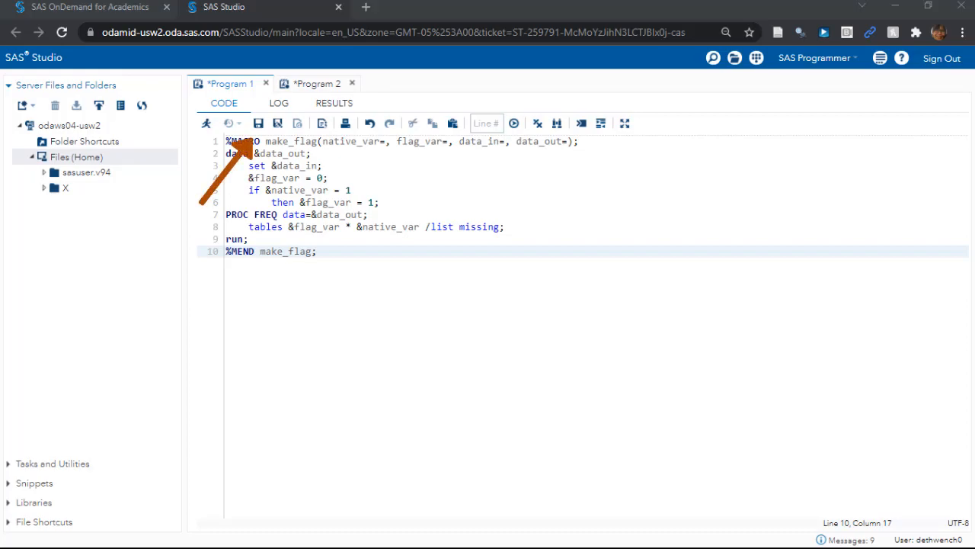
- Save the macro program as make_flag.sas in Files (Home)
left_click(278, 123)
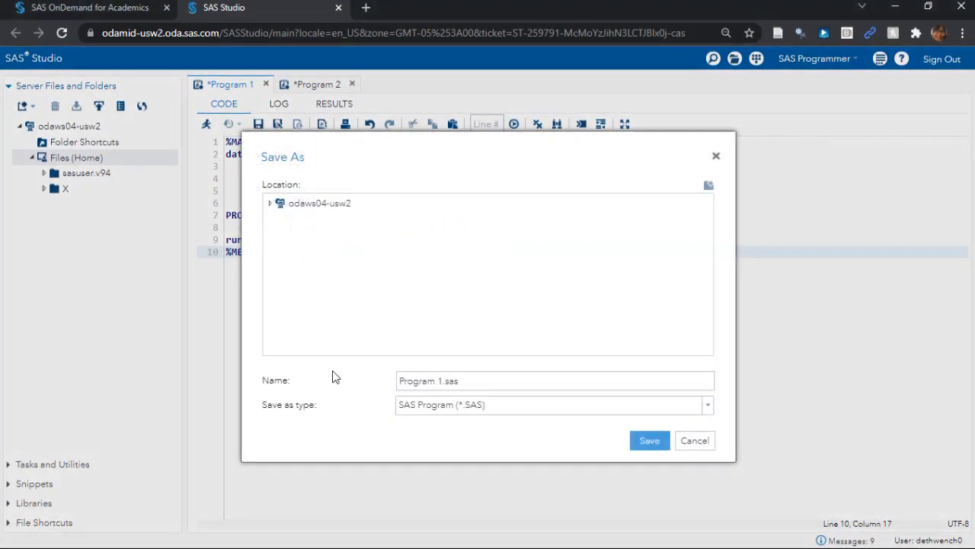
left_click(271, 203)
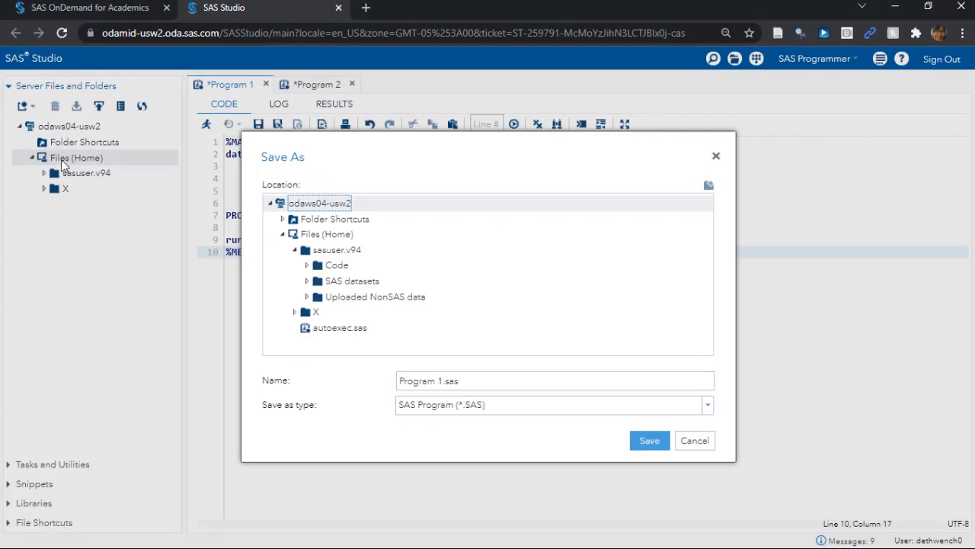
left_click(329, 234)
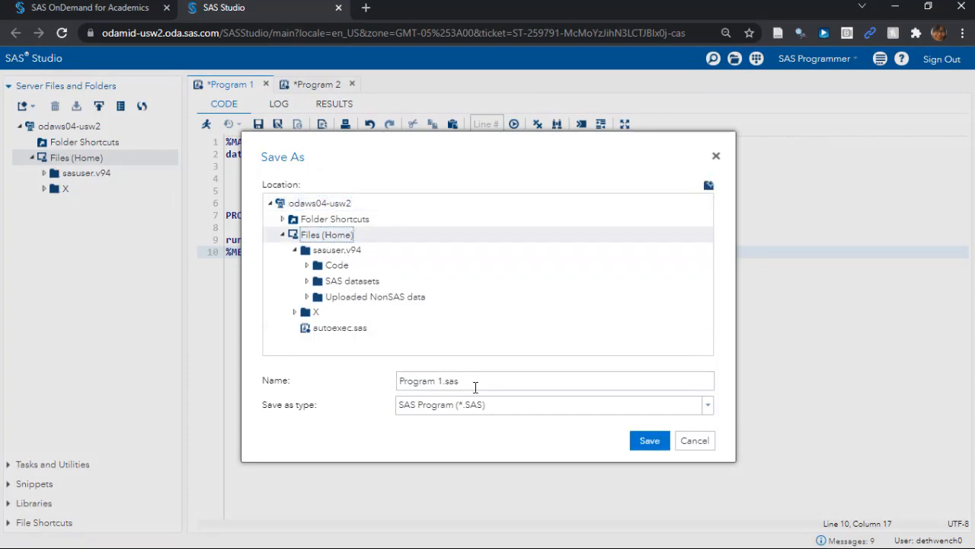
type("make_flag")
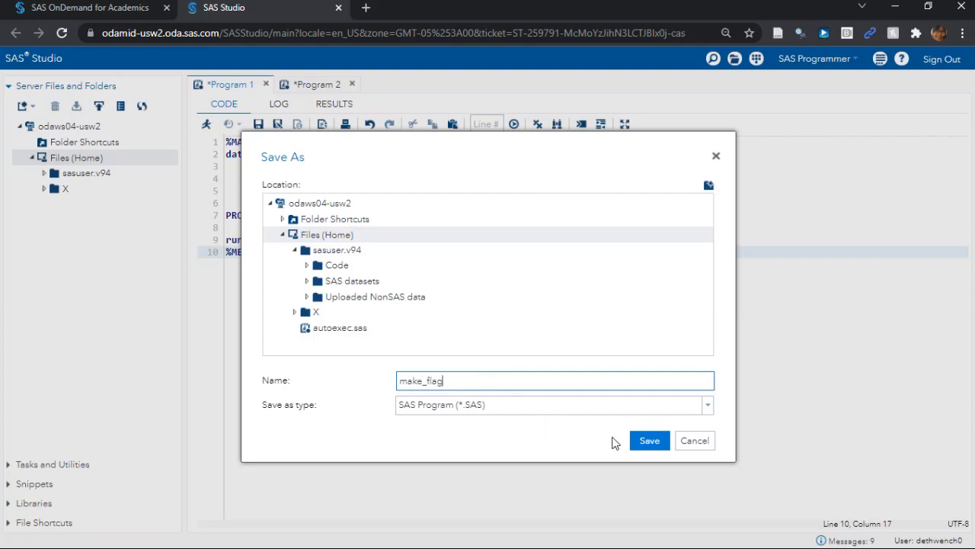
left_click(650, 441)
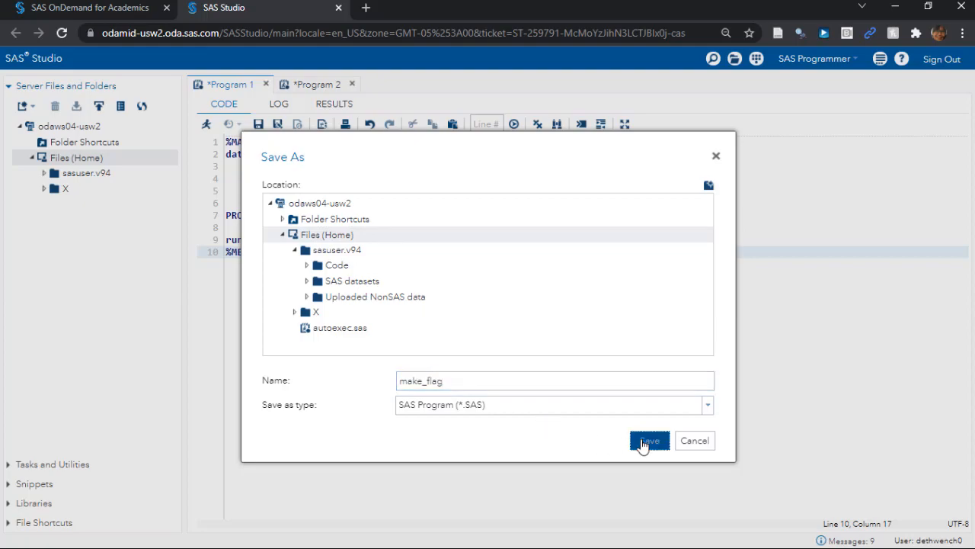
left_click(650, 440)
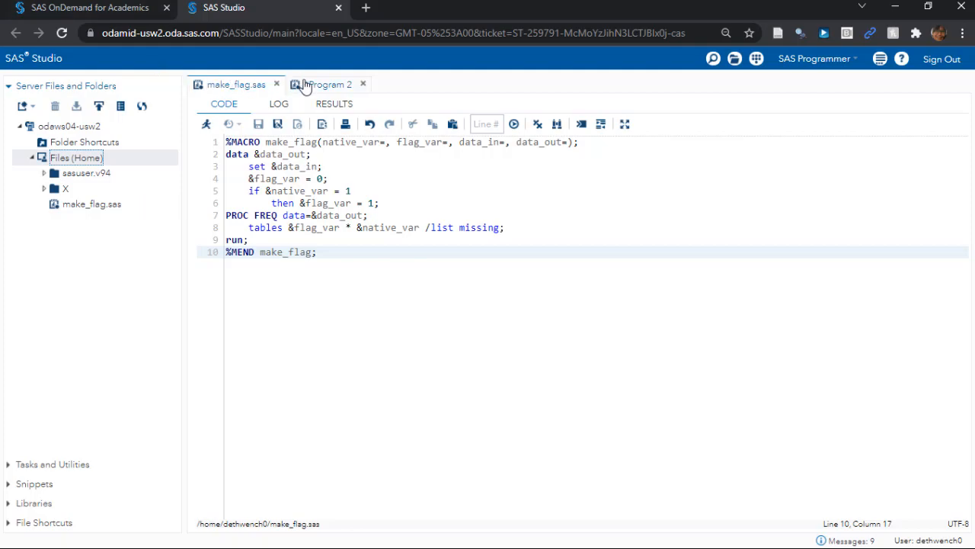
- Show Program 2 with its %INCLUDE of make_flag.sas and %make_flag call
left_click(329, 83)
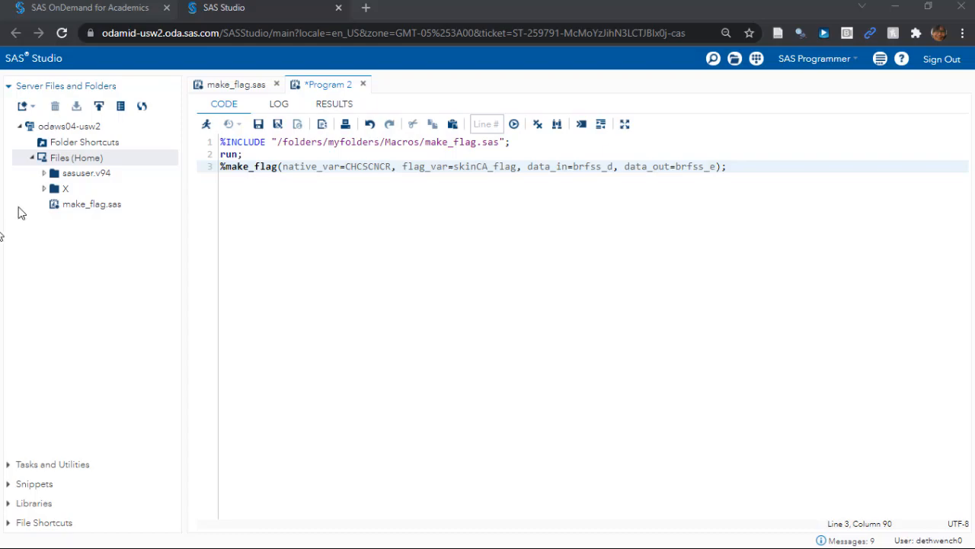
- Set the %INCLUDE path to /home/dethwench0/make_flag.sas, copied from the file's Properties
right_click(92, 203)
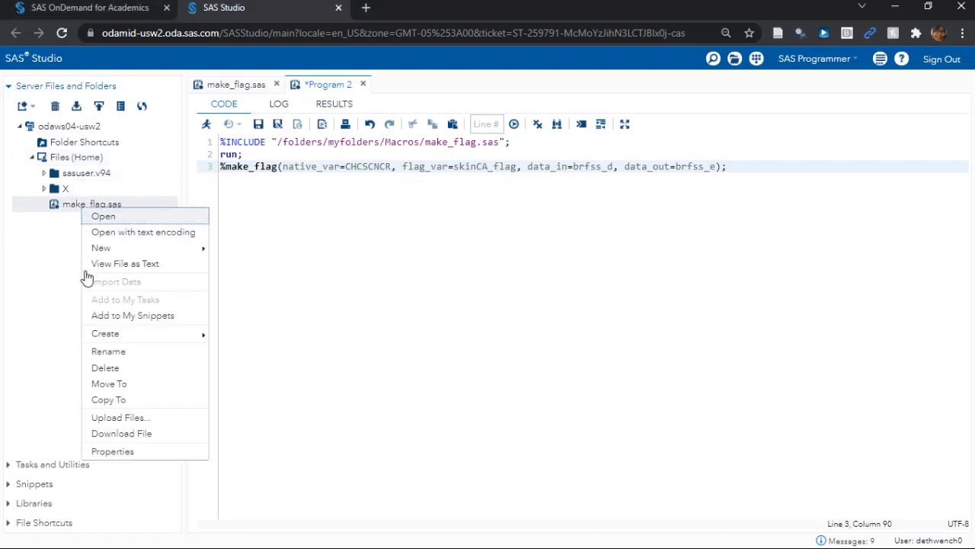
left_click(113, 451)
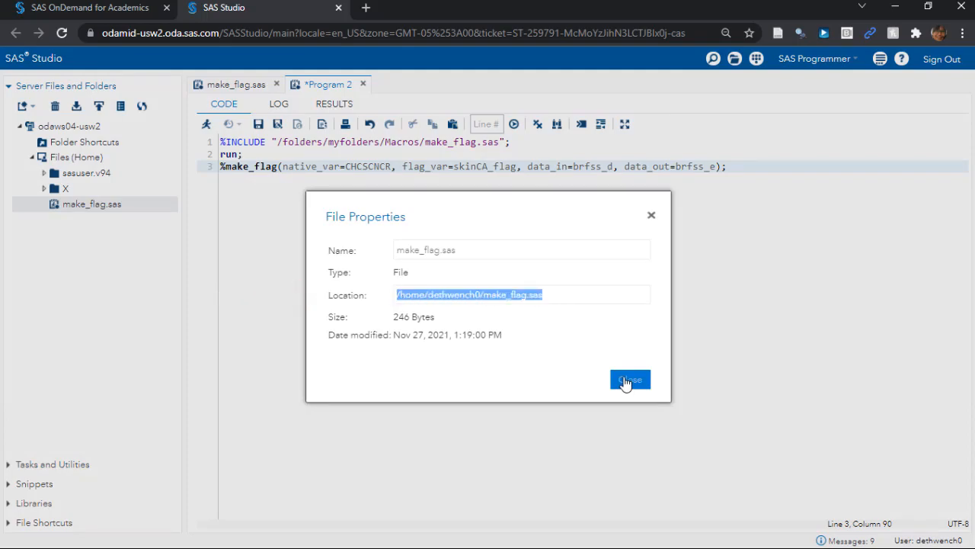
left_click(630, 379)
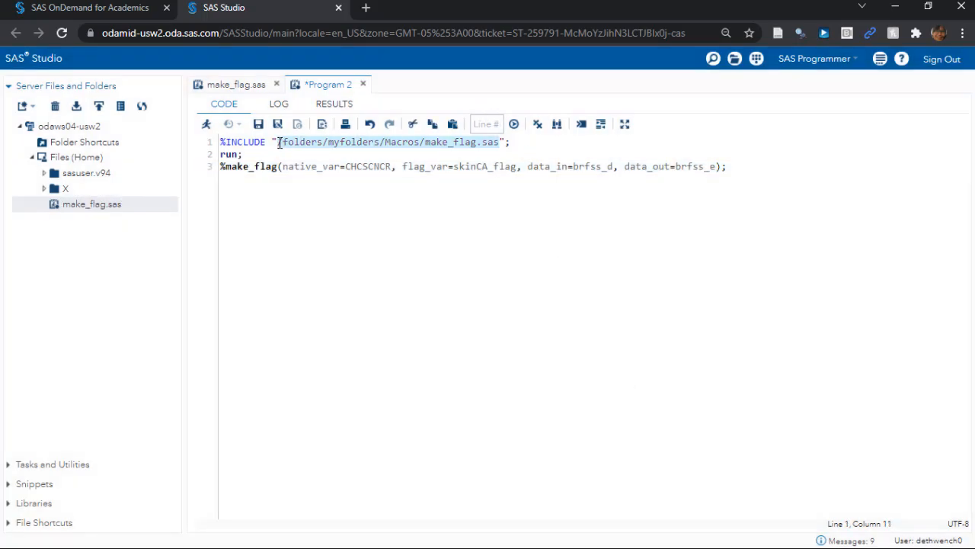
type("/home/dethwench0/make_flag.sas")
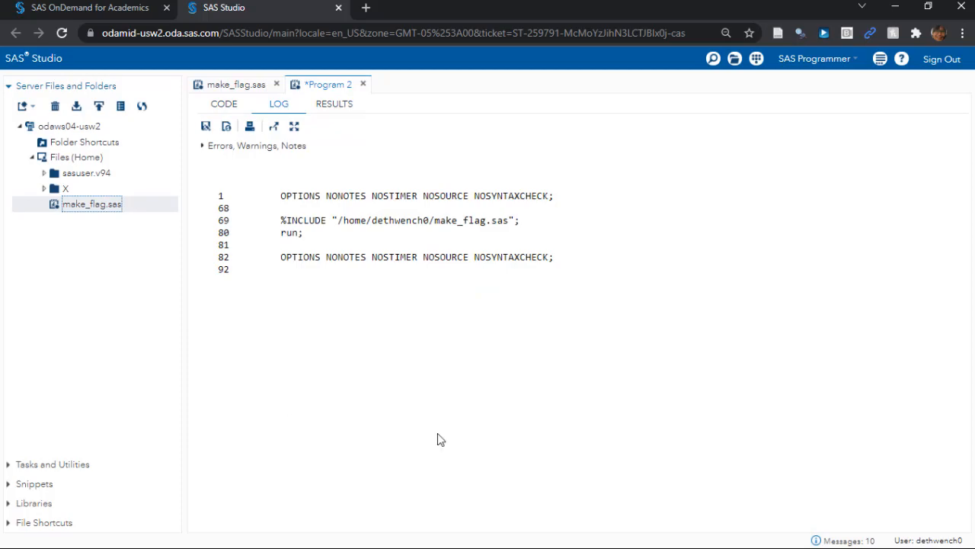
- Return to Program 2's CODE view after running the %INCLUDE lines
left_click(224, 104)
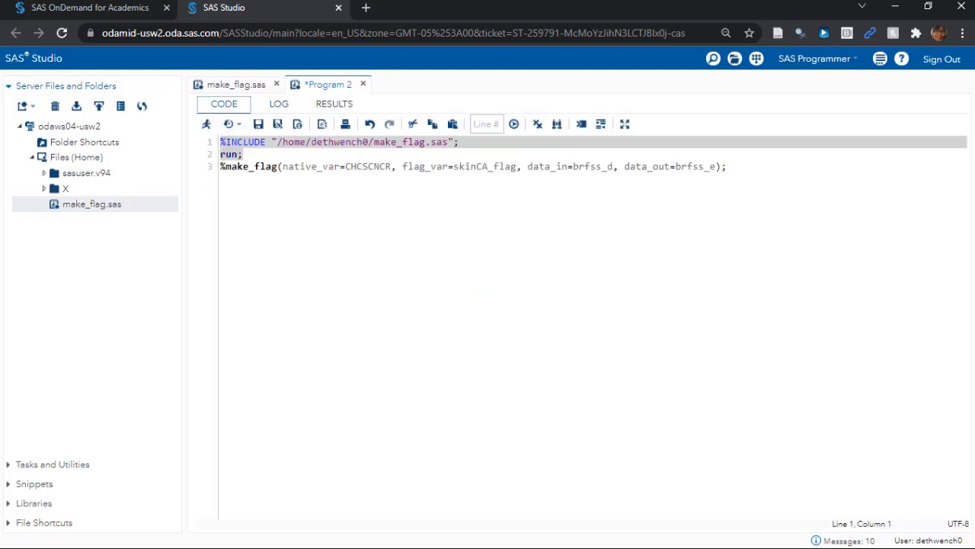
- Run the %make_flag call to create brfss_e with skinCA_flag from brfss_d
left_click(726, 166)
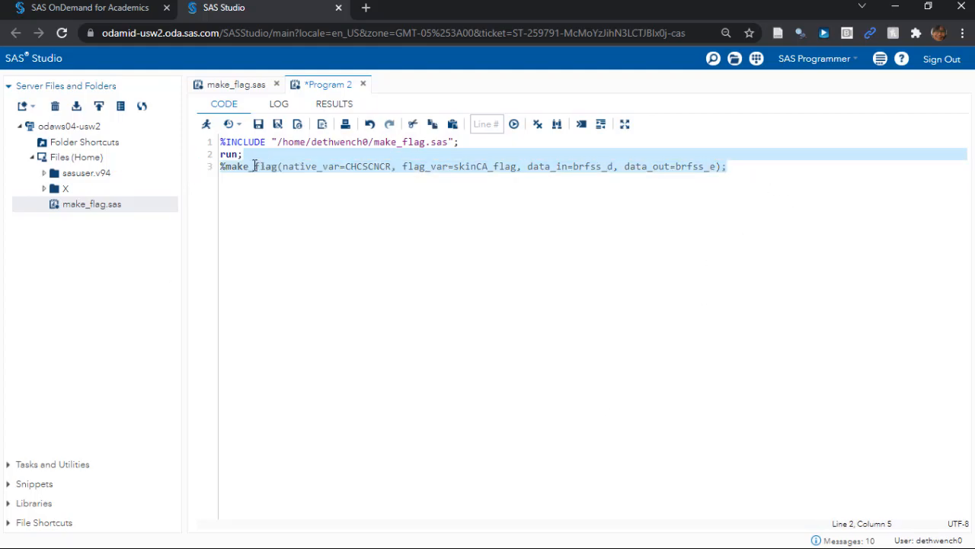
left_click(514, 123)
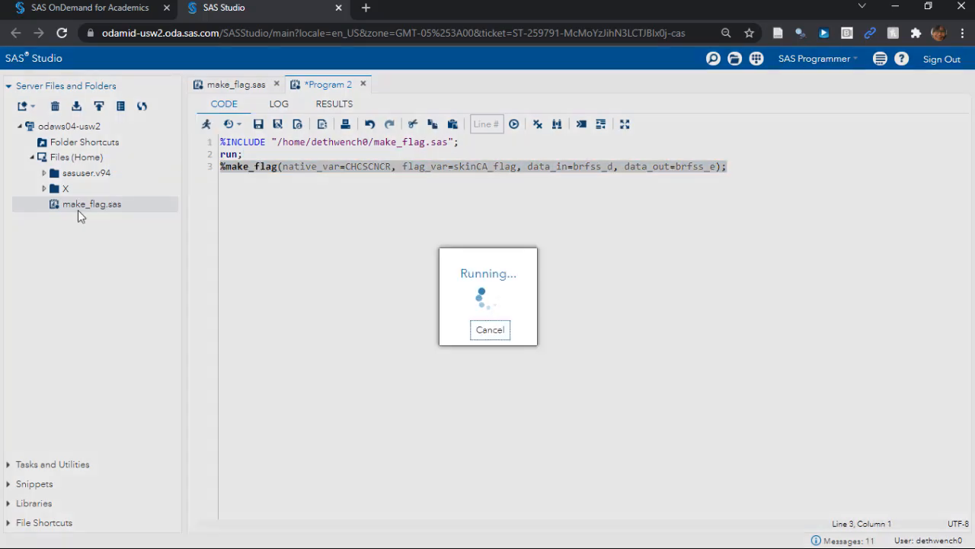